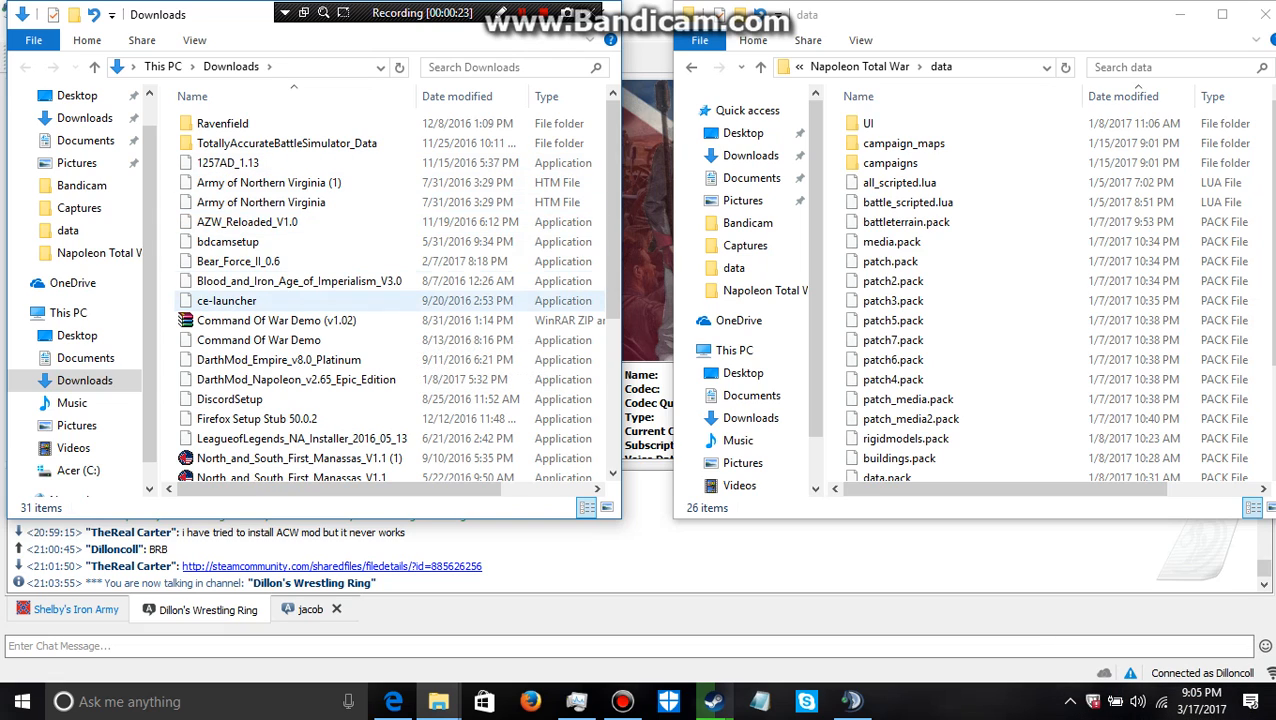
# Step: Close the Napoleon Total War data window, keeping Downloads open
pyautogui.click(247, 221)
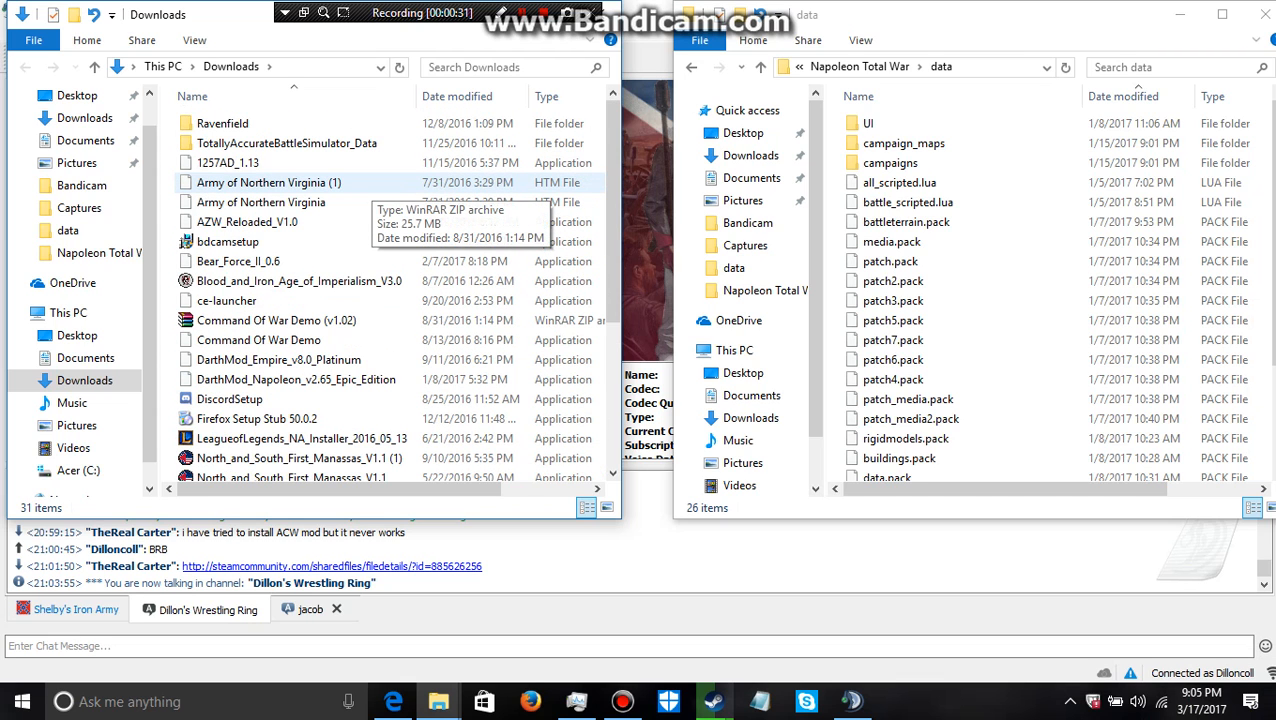
pyautogui.click(247, 221)
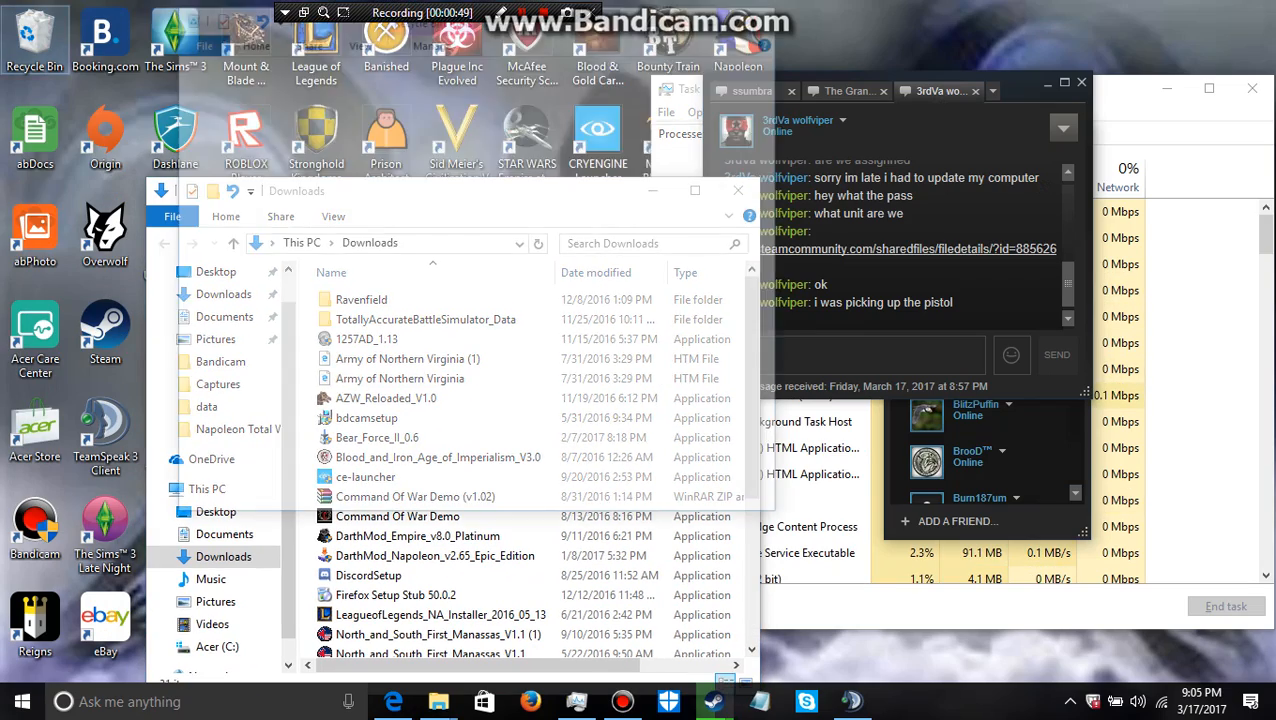
# Step: Restore the American Civil War v1 folder and acw pack files from the Recycle Bin
pyautogui.doubleClick(34, 35)
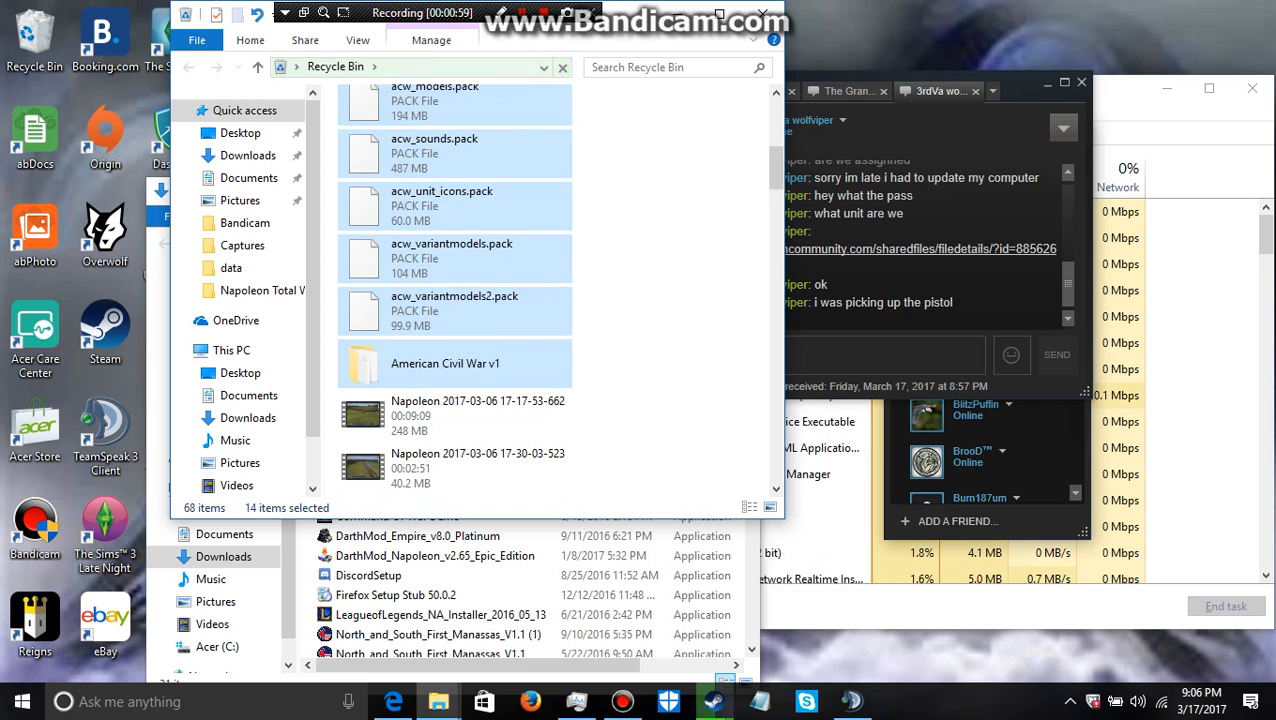
pyautogui.rightClick(444, 363)
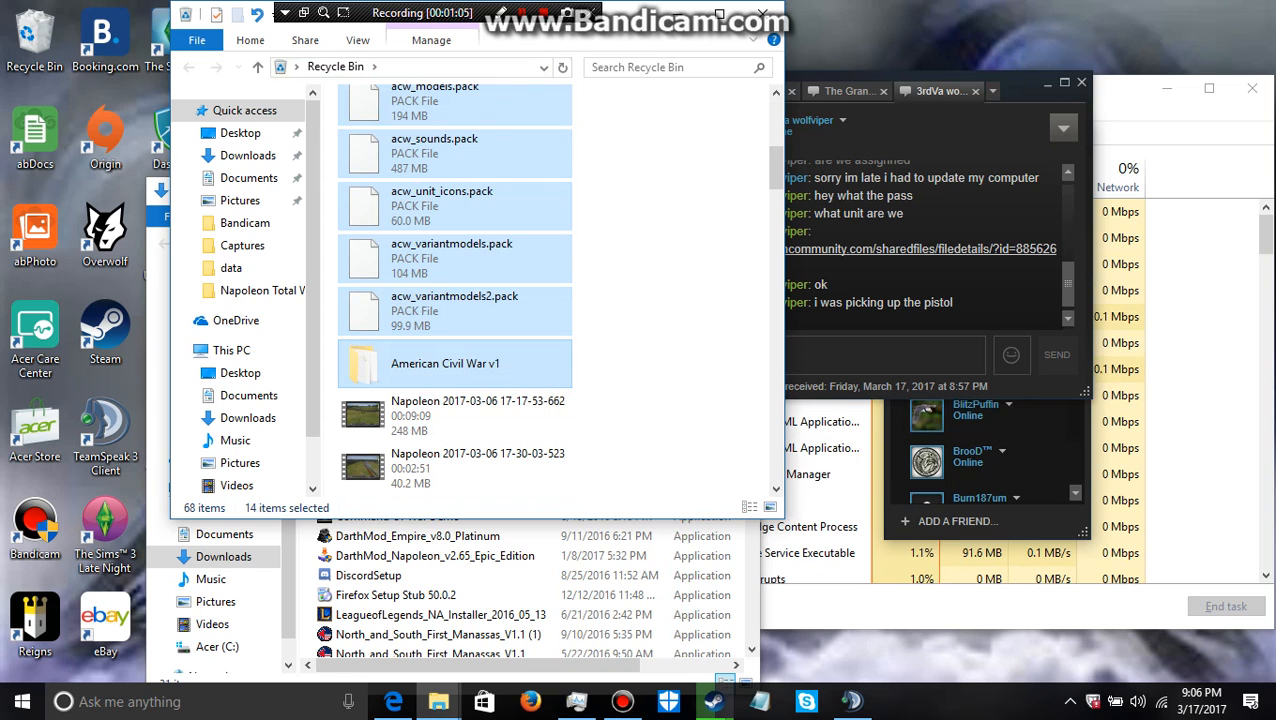
pyautogui.scroll(-3)
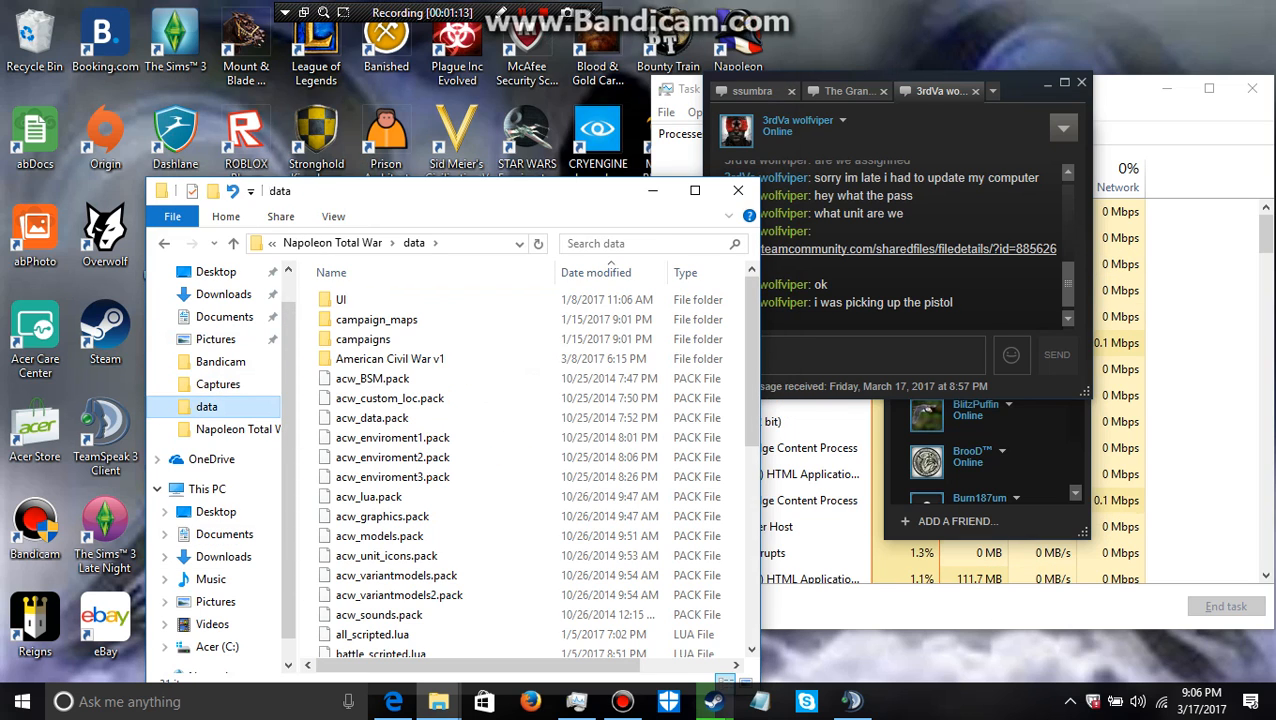
# Step: Scroll the data folder to check the acw packs and folder are gone, leaving 26 items
pyautogui.scroll(-3)
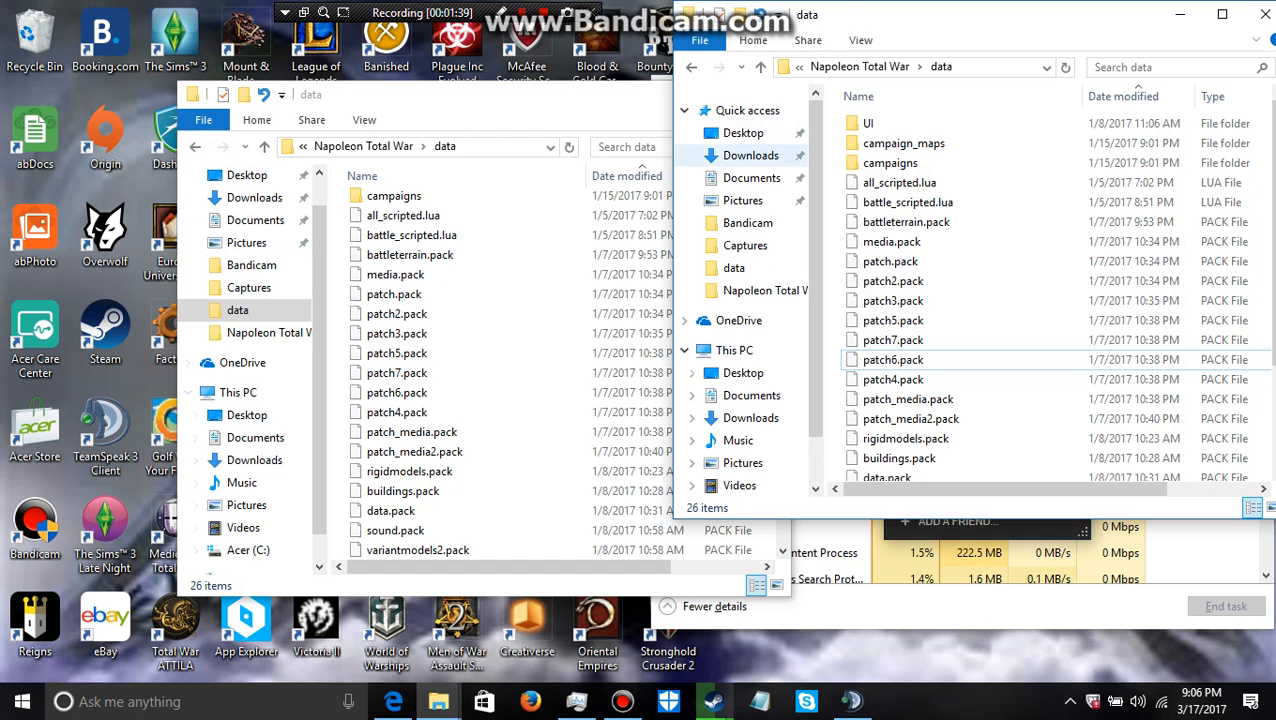
# Step: Inspect the American Civil War v1 folder in Downloads, then return to Downloads
pyautogui.click(750, 155)
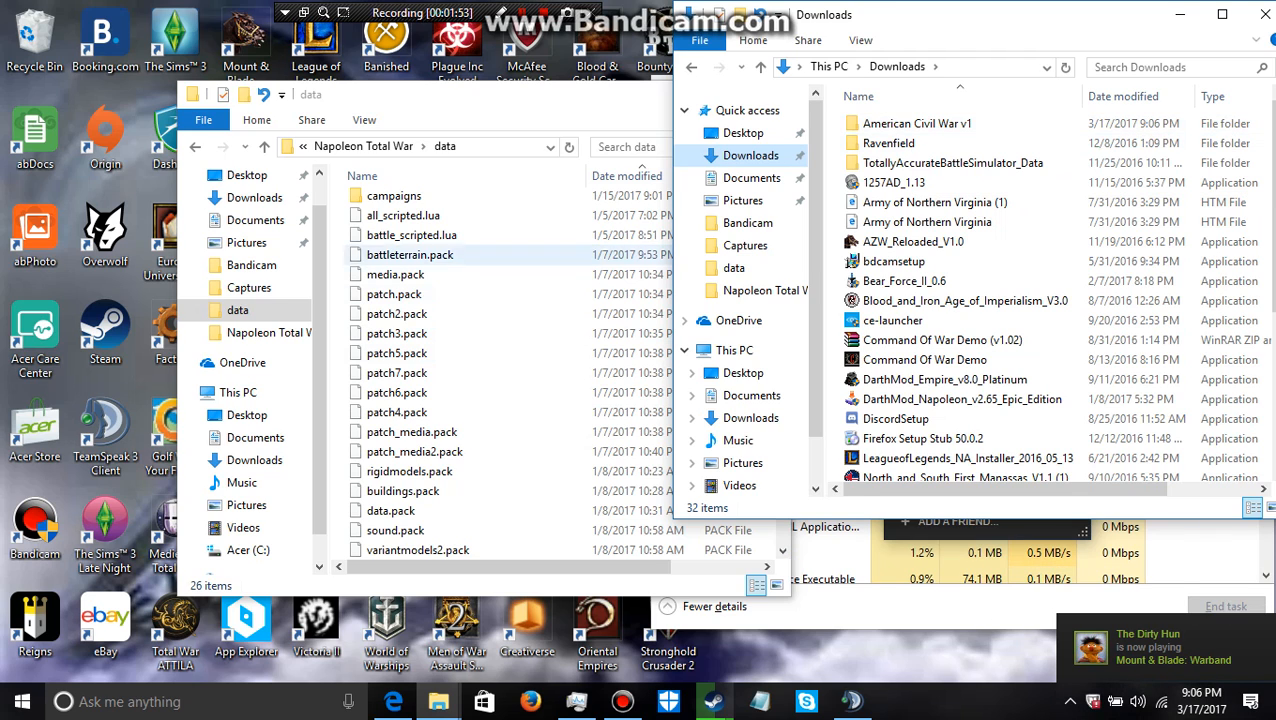
pyautogui.doubleClick(916, 123)
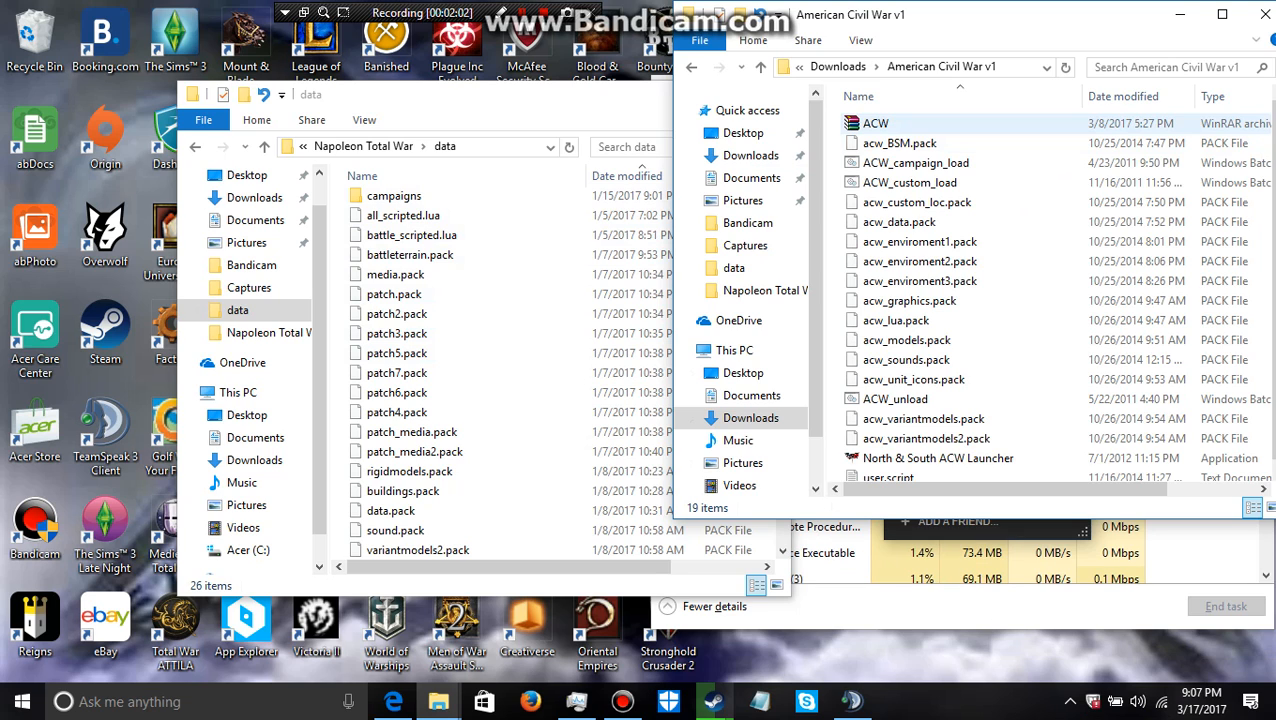
pyautogui.click(782, 66)
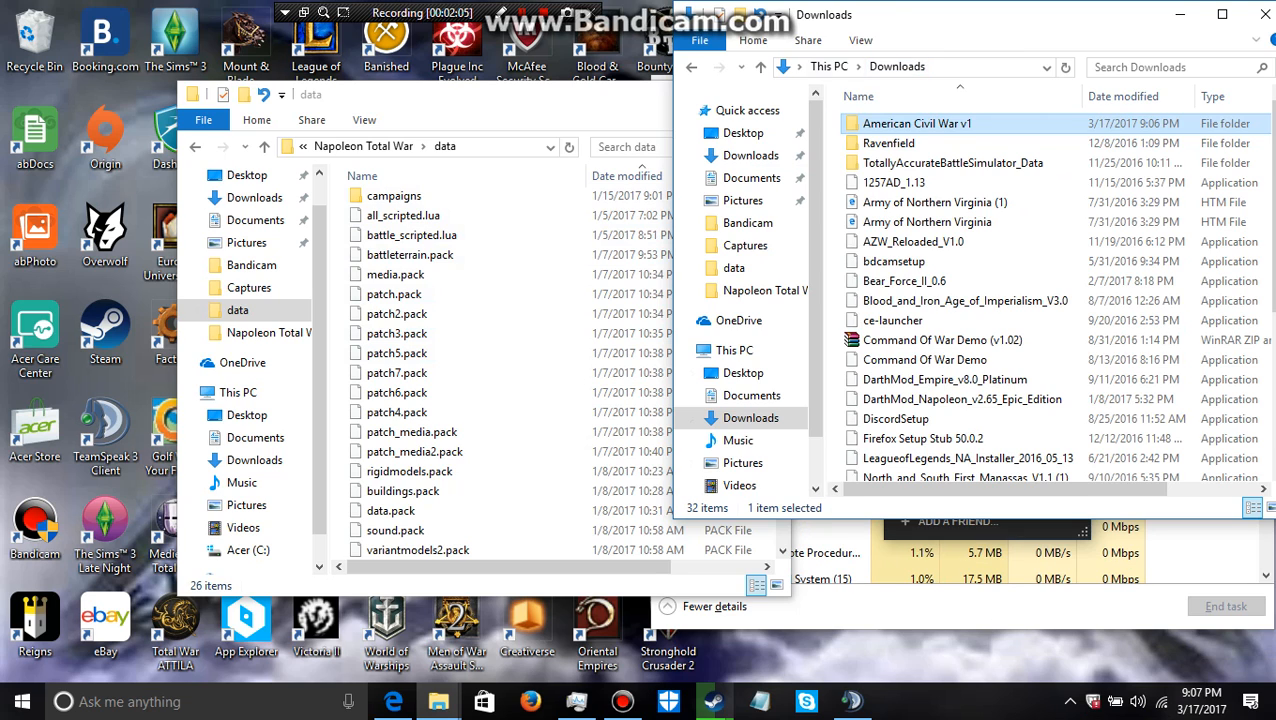
pyautogui.moveTo(917, 123)
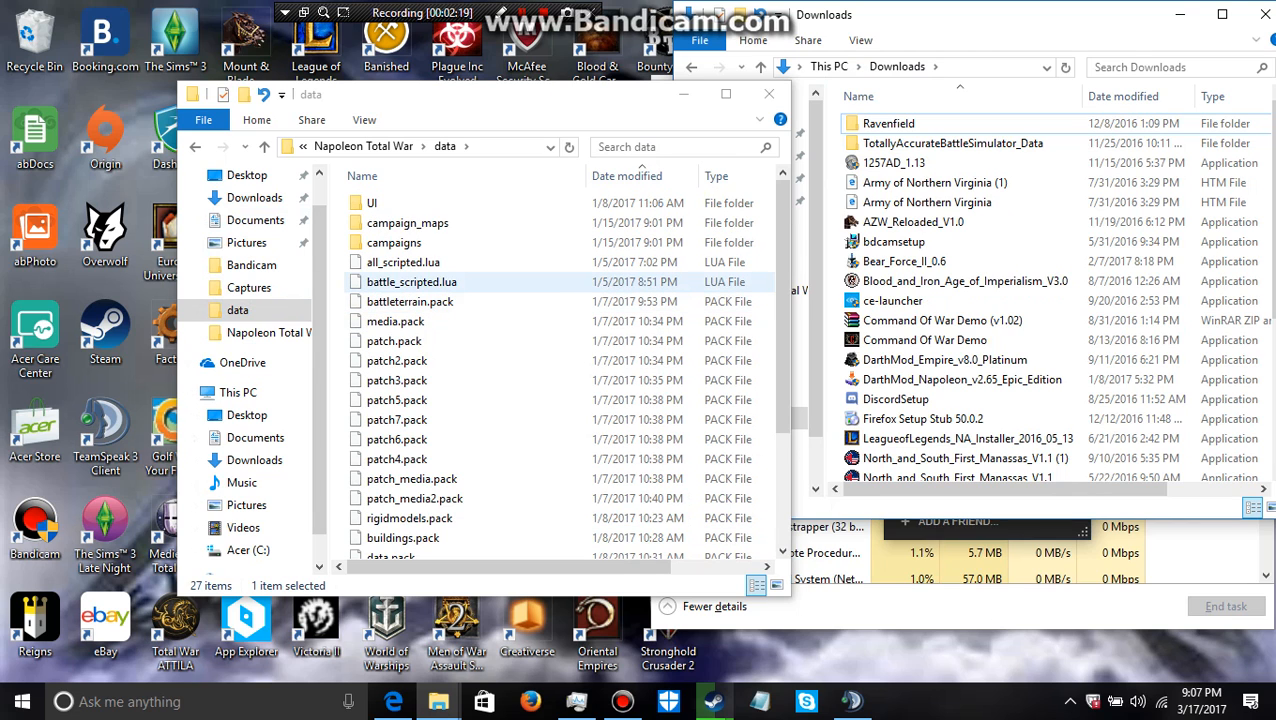
# Step: Open American Civil War v1 in data and launch North & South ACW Launcher
pyautogui.scroll(-3)
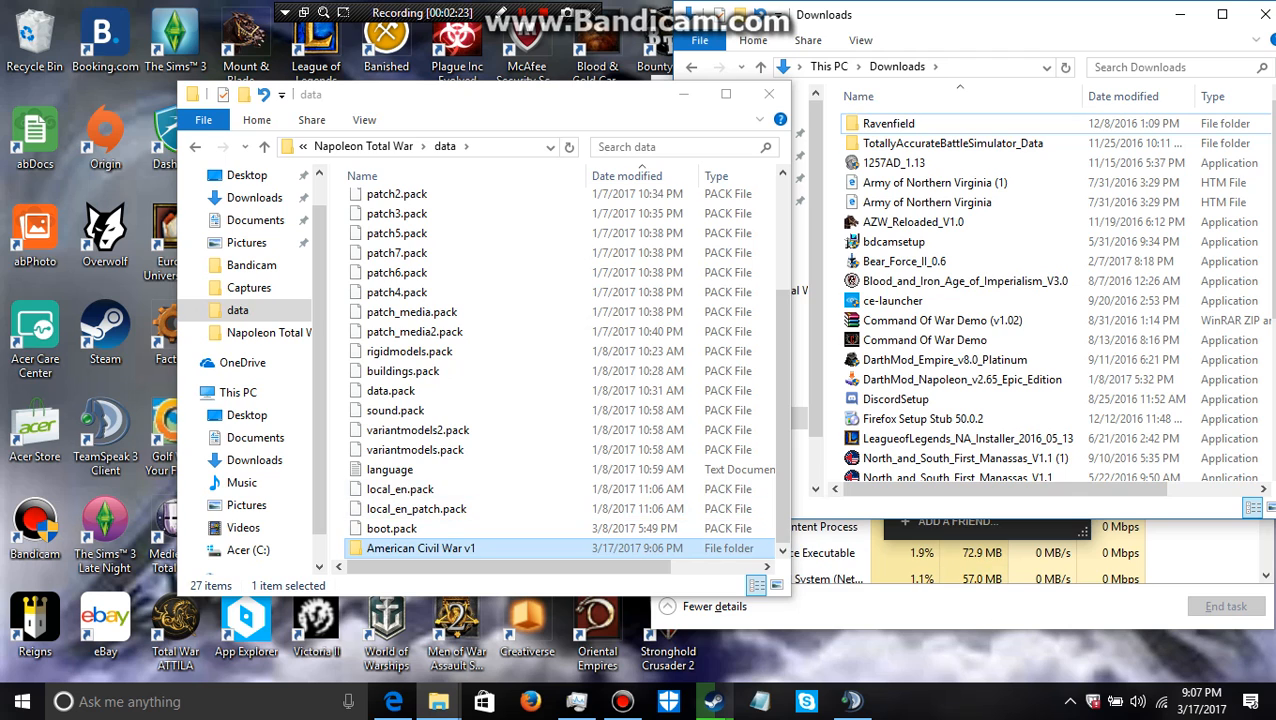
pyautogui.doubleClick(420, 548)
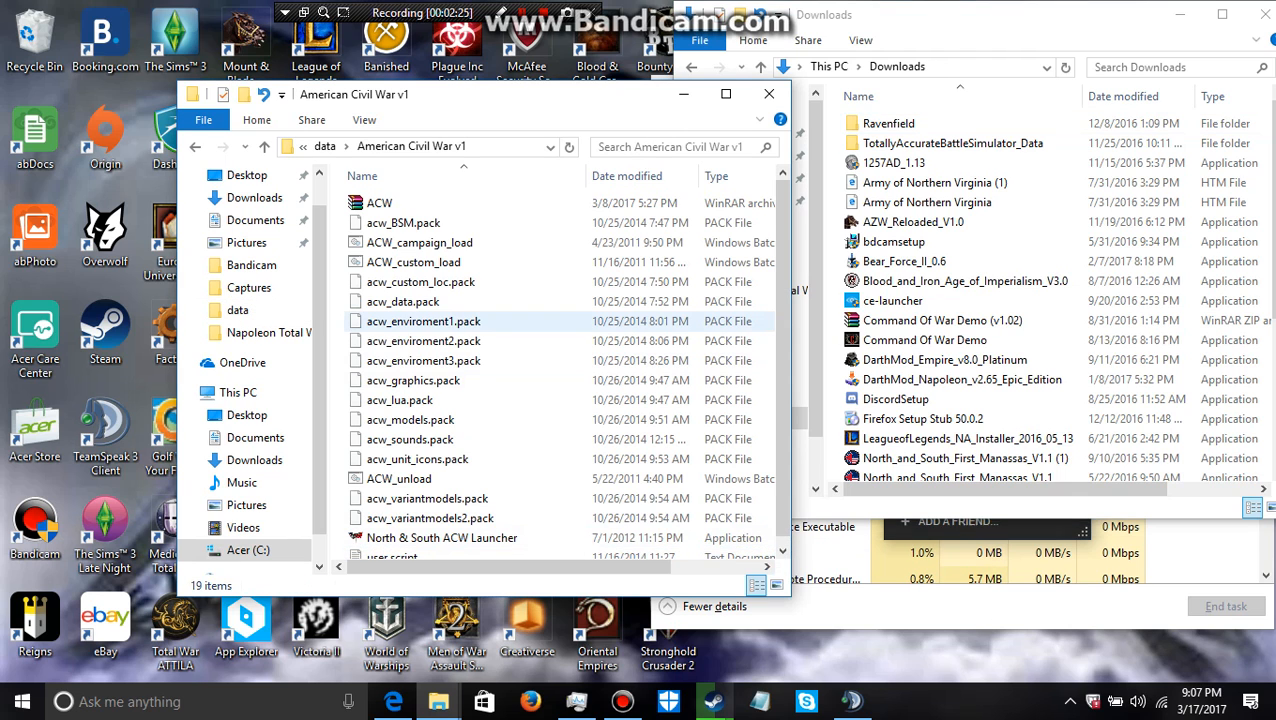
pyautogui.click(419, 242)
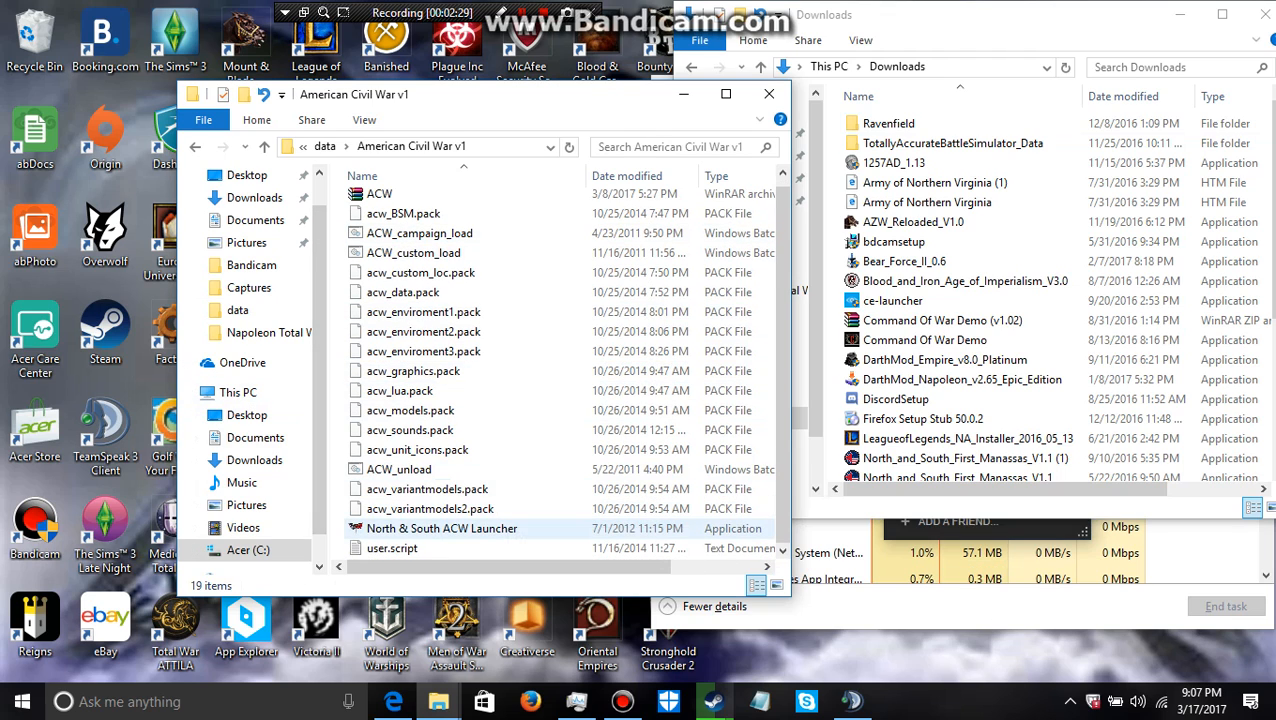
pyautogui.click(430, 509)
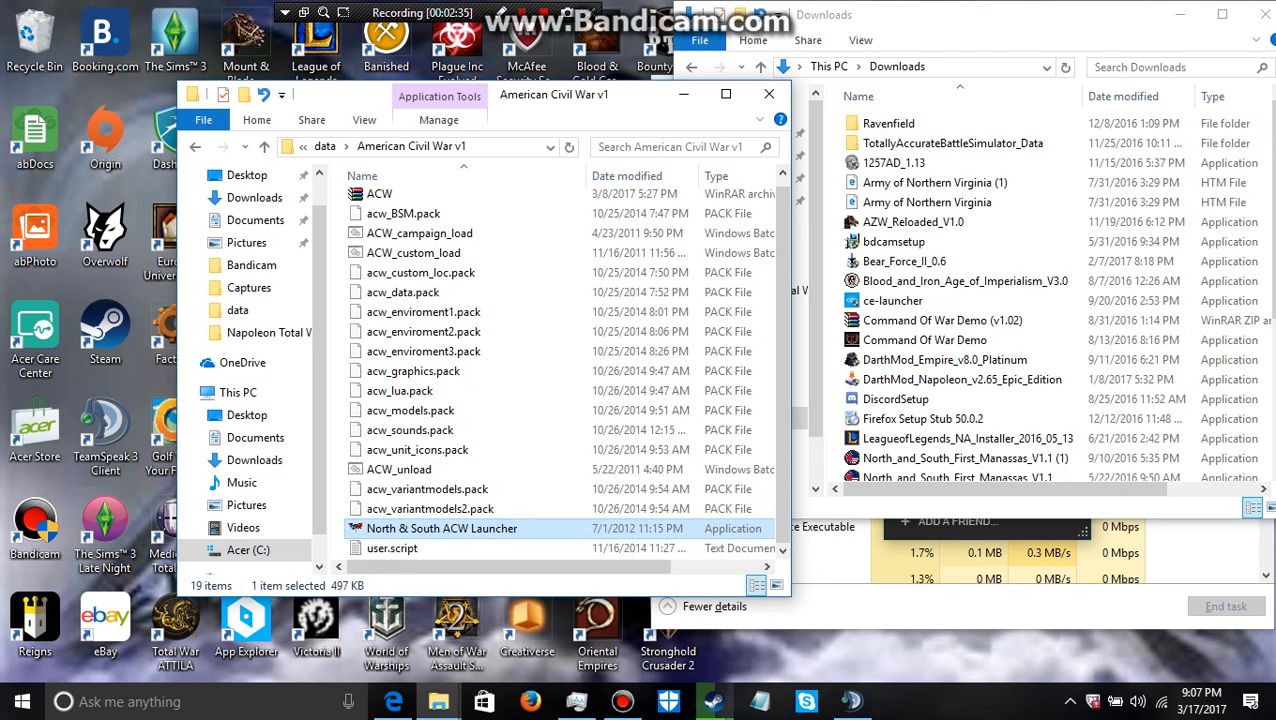
pyautogui.doubleClick(442, 528)
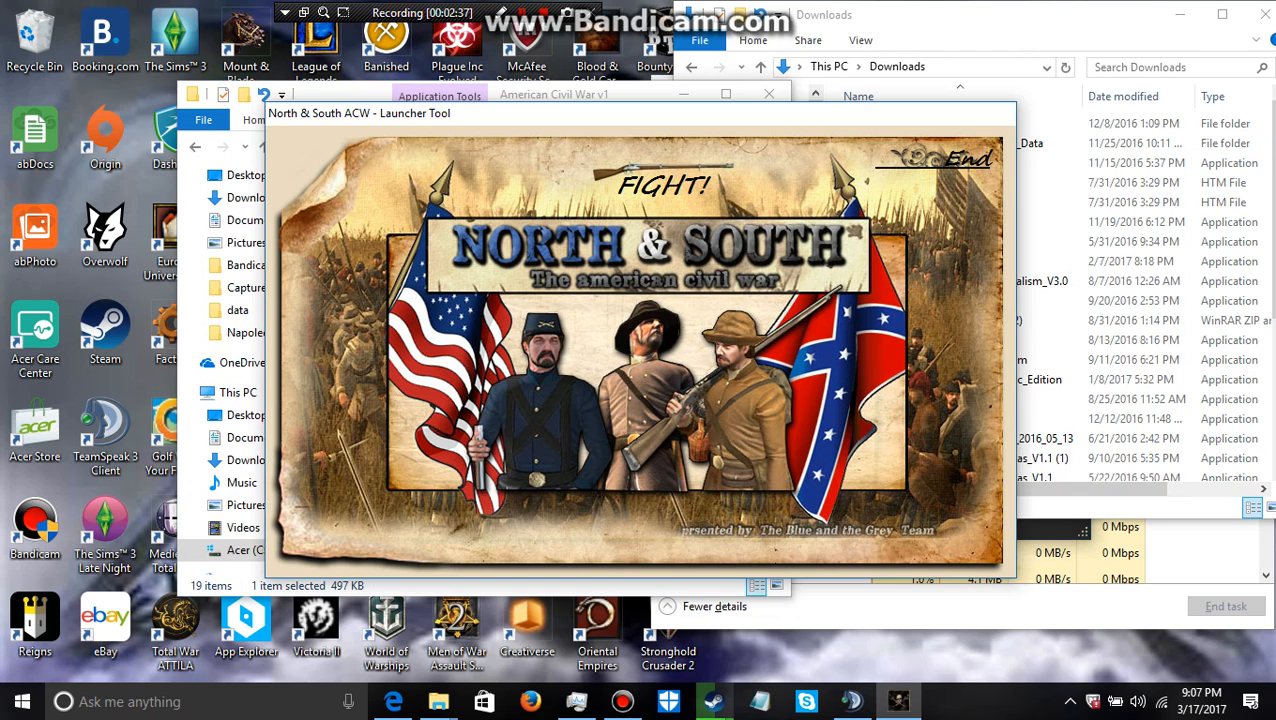